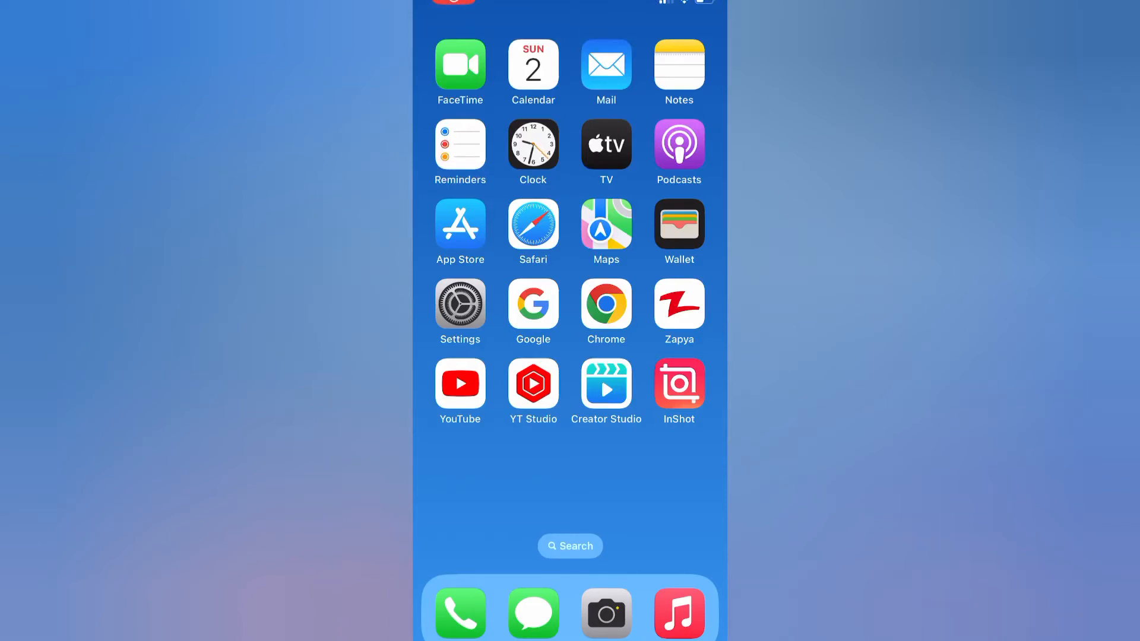
# Launch Settings, enter General, and choose Shut Down to show the power-off slider
pyautogui.click(570, 546)
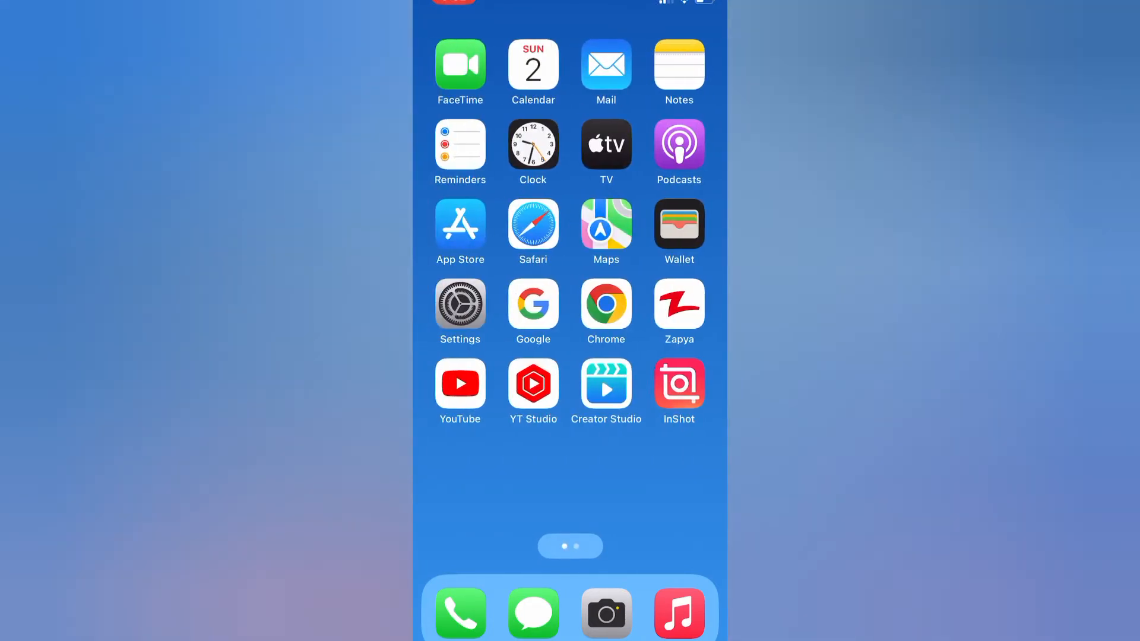
pyautogui.hscroll(-3)
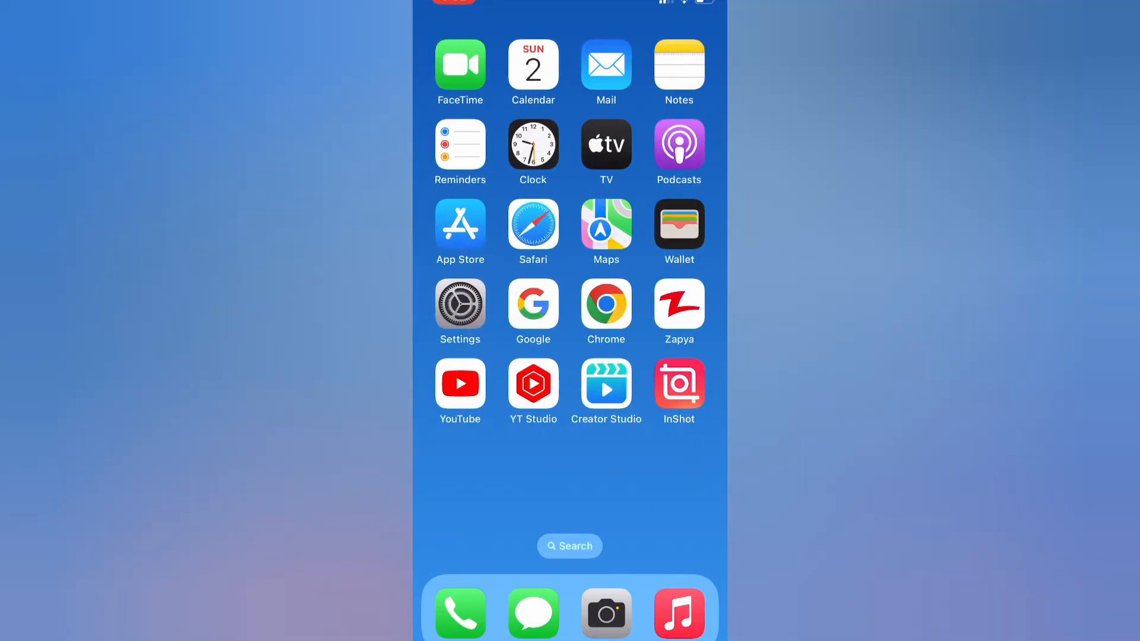
pyautogui.click(459, 300)
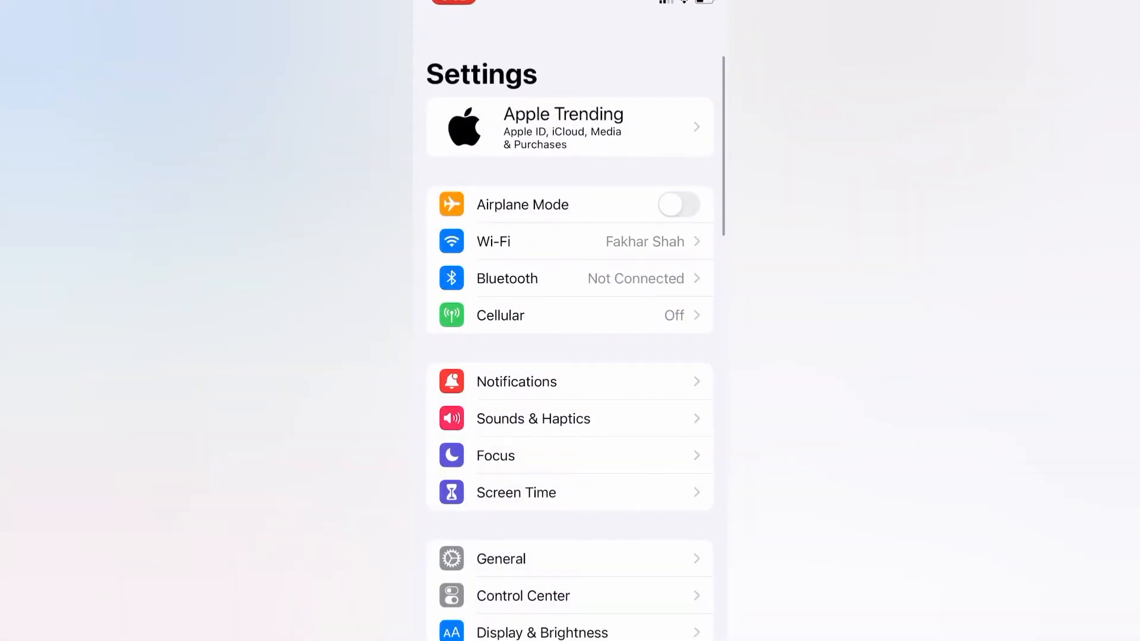
pyautogui.scroll(-3)
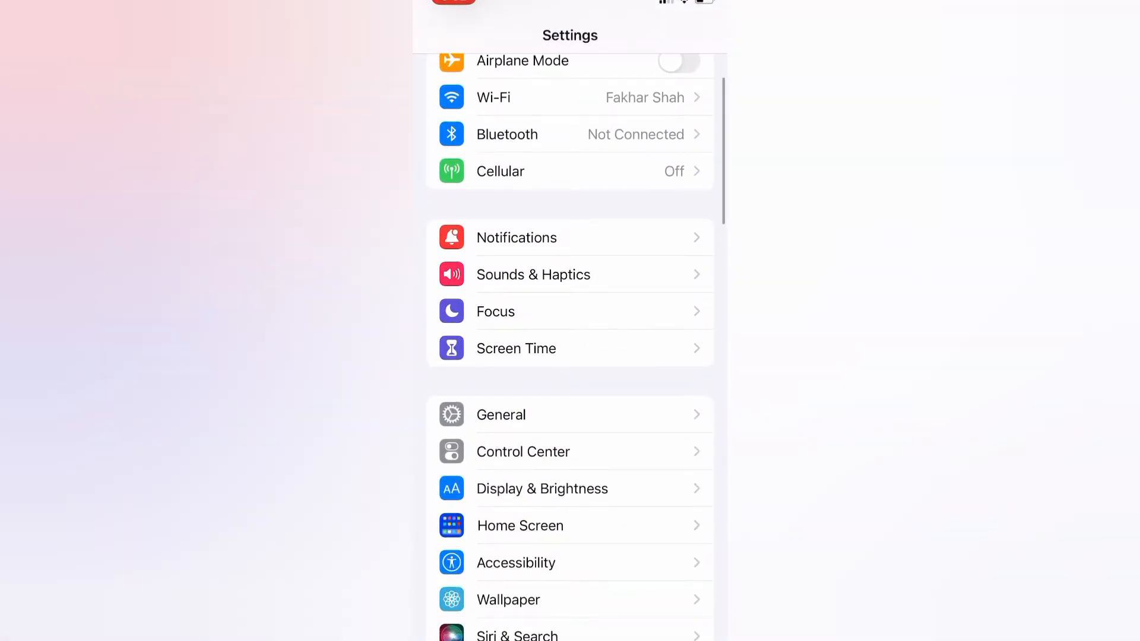
pyautogui.click(500, 415)
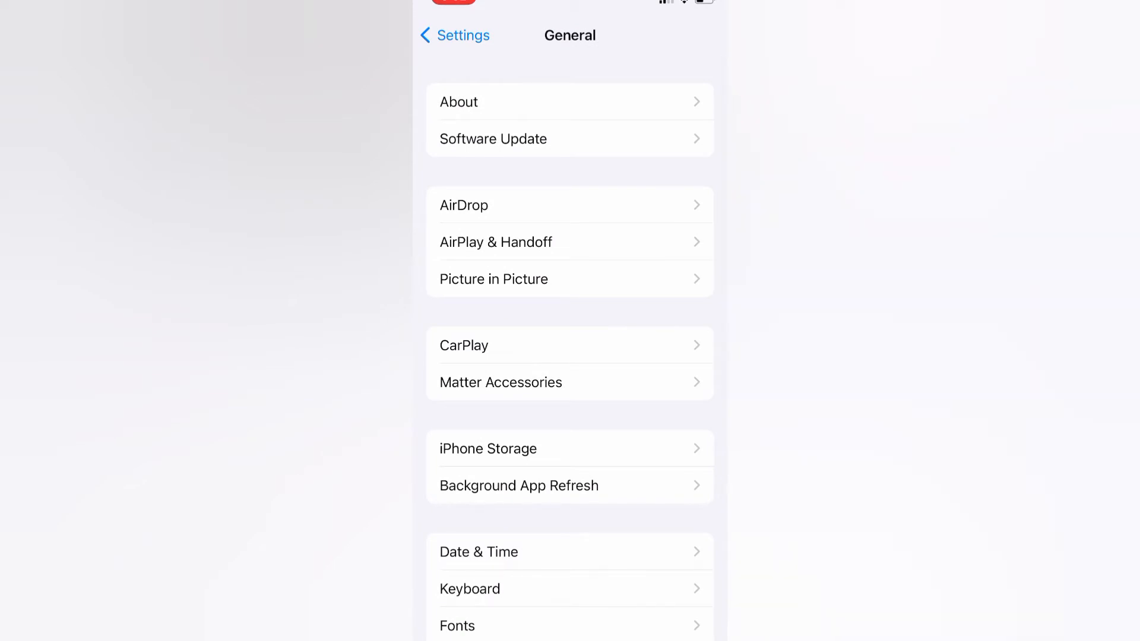
pyautogui.scroll(-3)
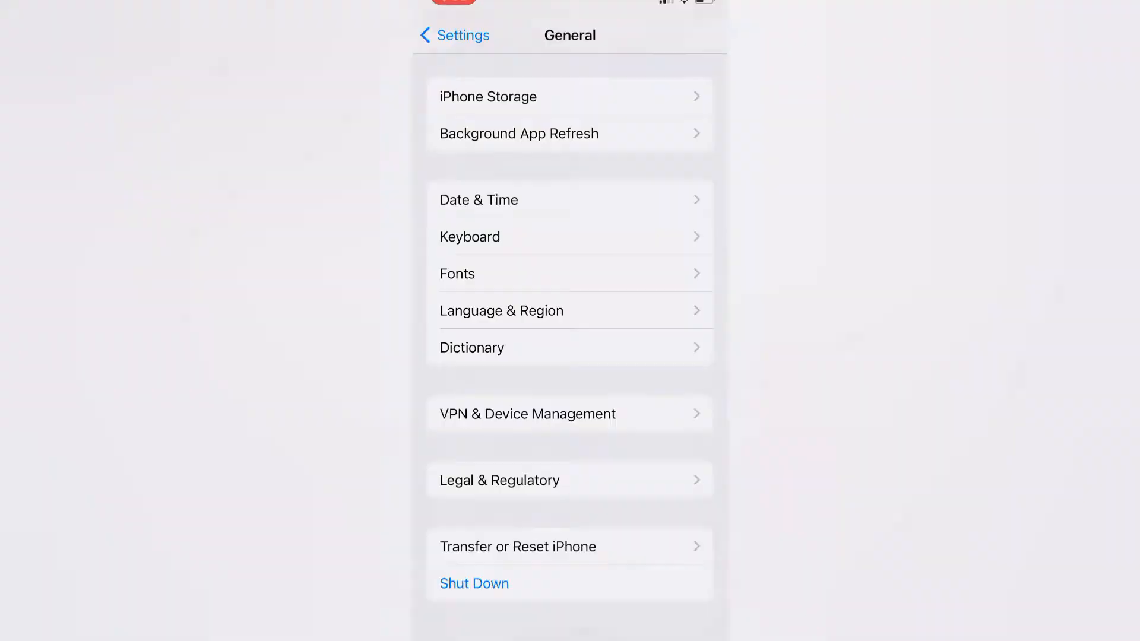
pyautogui.click(474, 583)
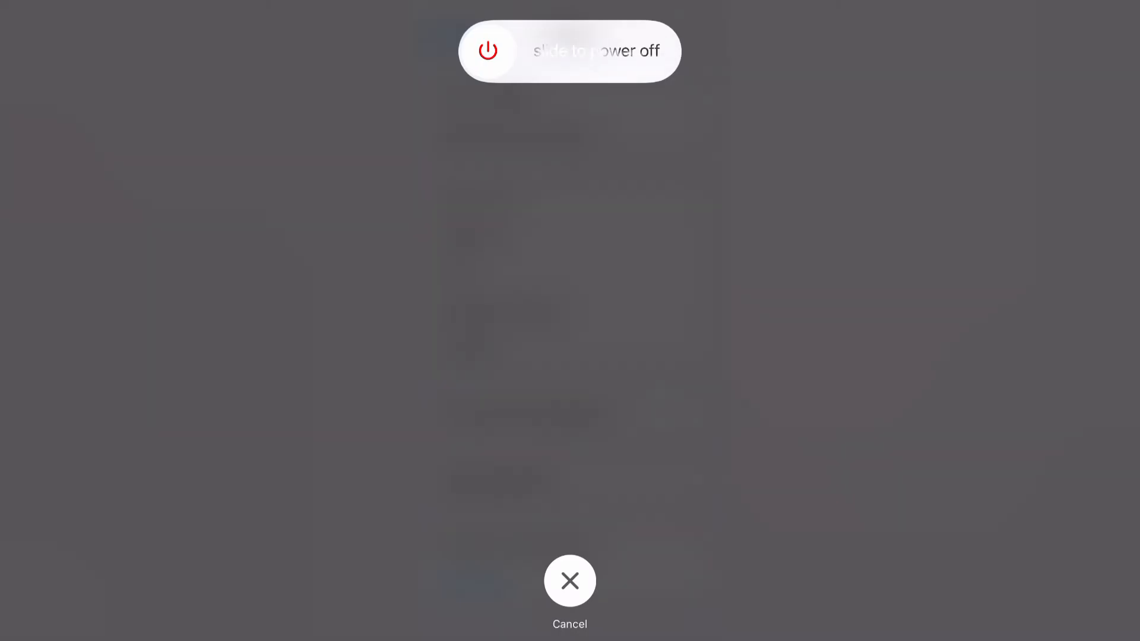
# Cancel the slide-to-power-off prompt, returning to the Home Screen app grid
pyautogui.click(570, 581)
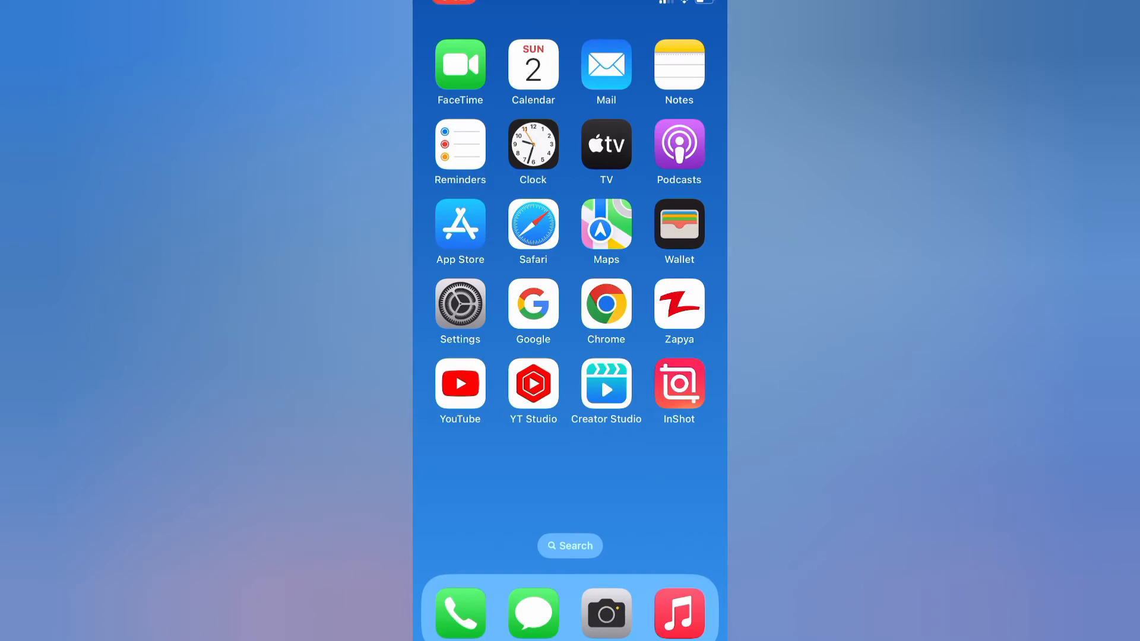
pyautogui.click(460, 298)
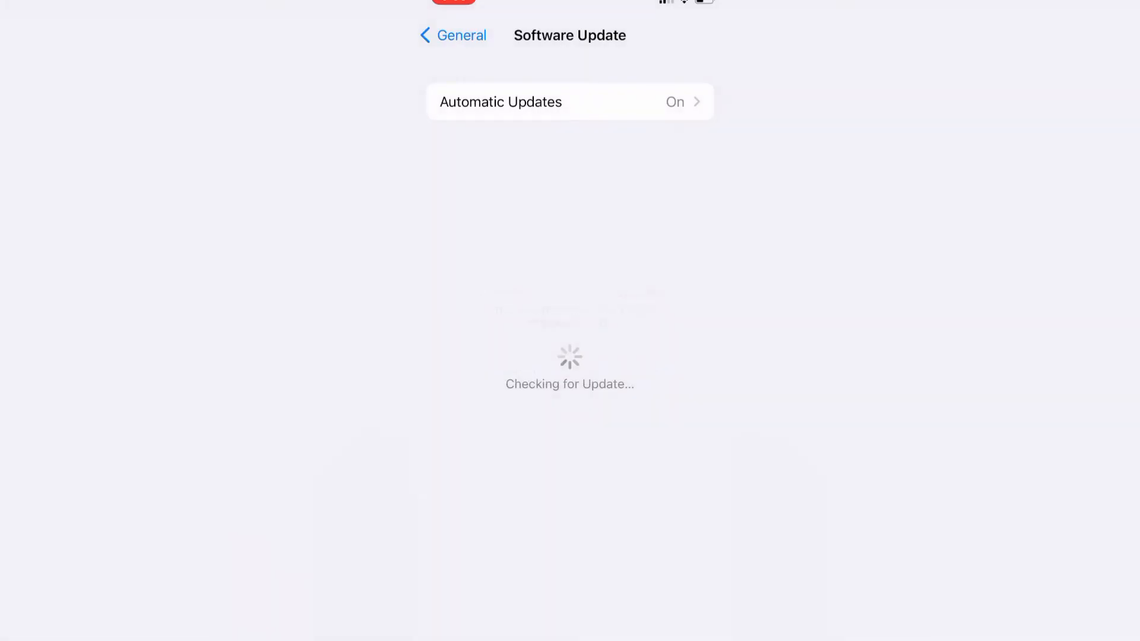
pyautogui.click(452, 35)
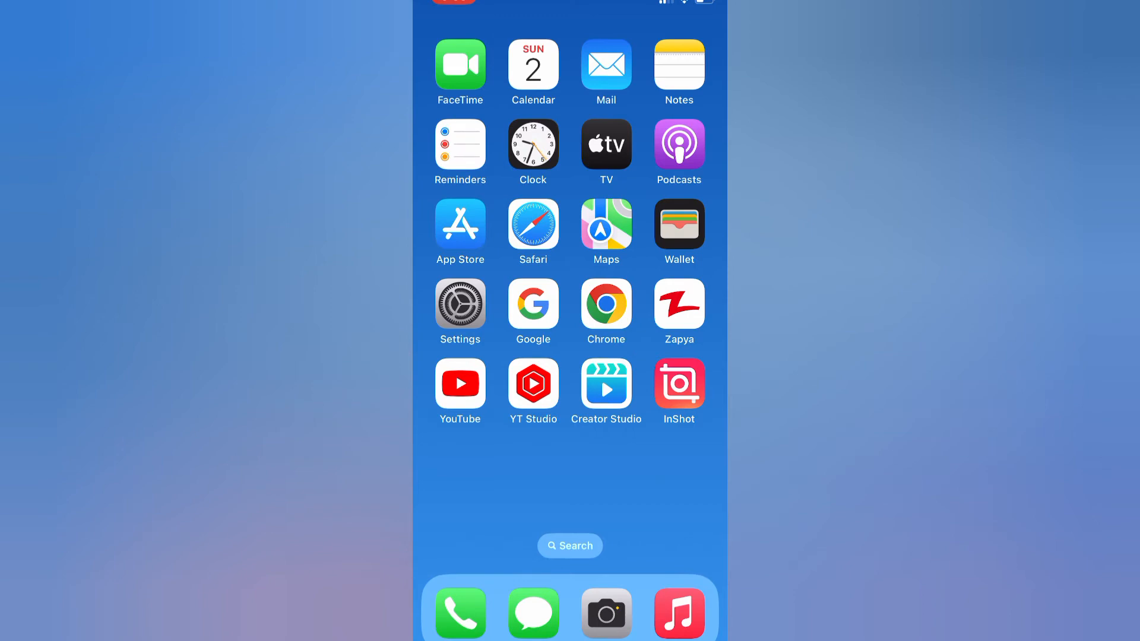
# Reopen Settings and enter General, showing the reset and shut-down options
pyautogui.click(459, 293)
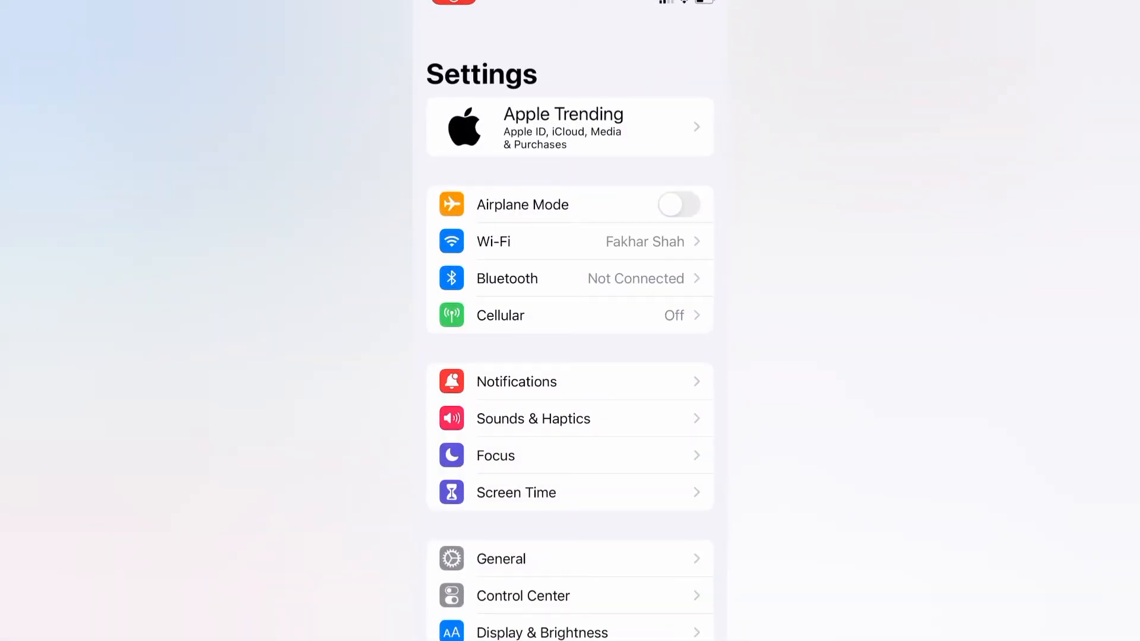
pyautogui.scroll(-3)
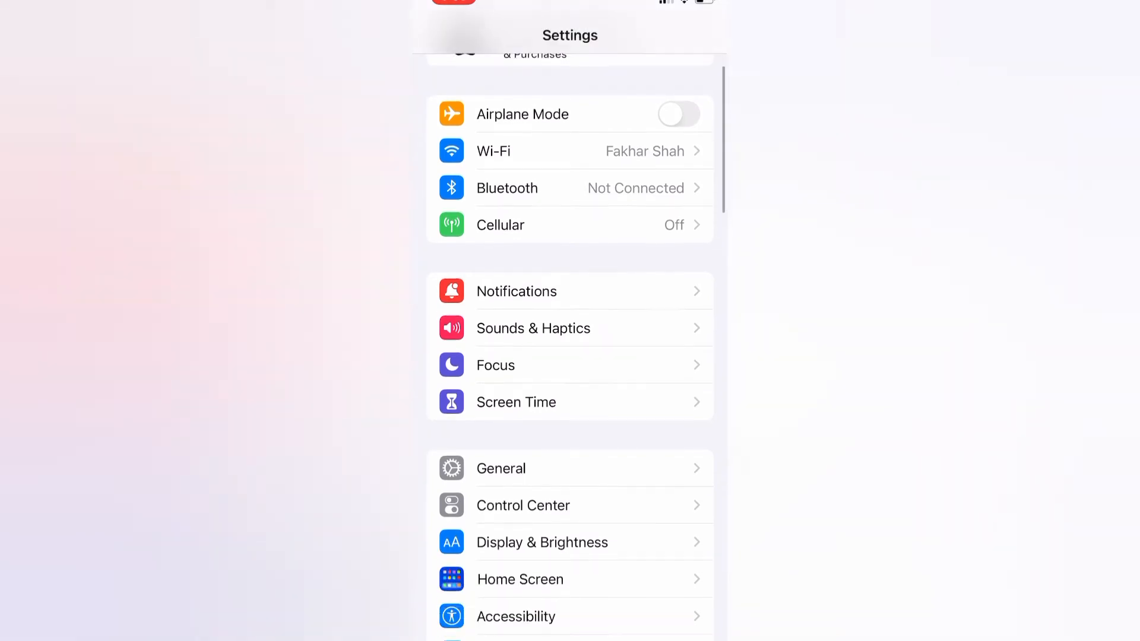
pyautogui.scroll(3)
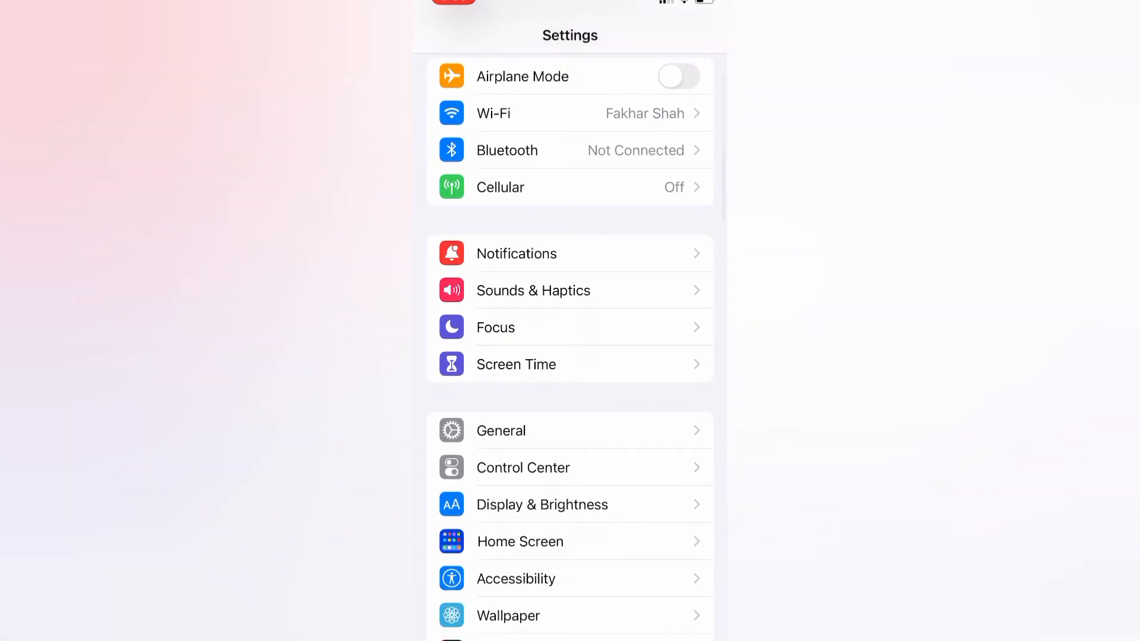
pyautogui.click(501, 431)
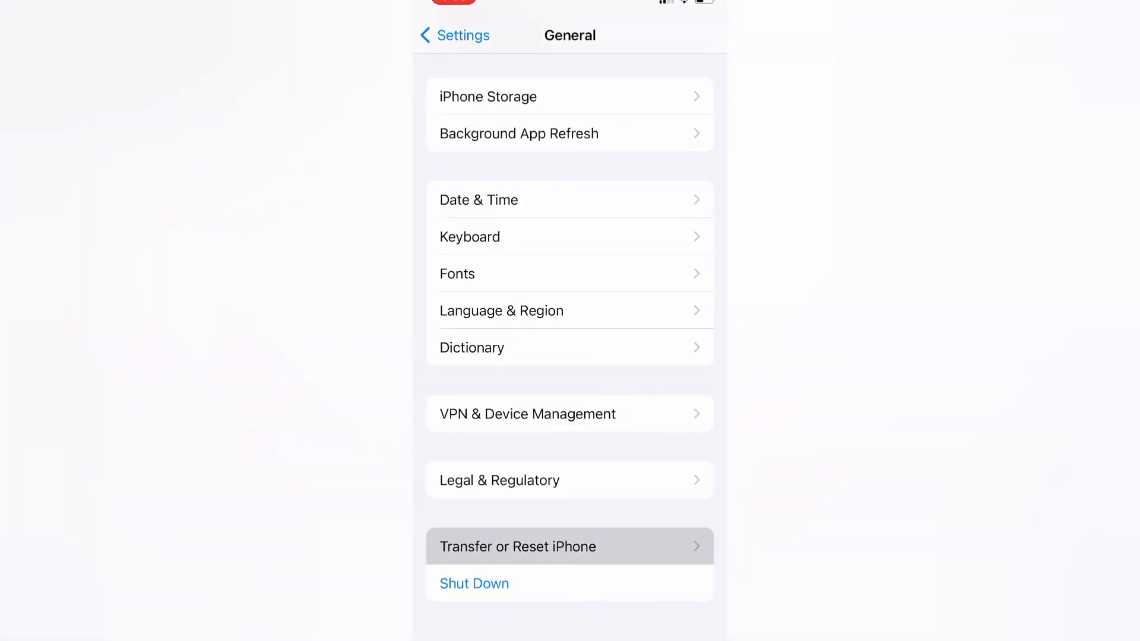
# Open the Transfer or Reset iPhone page from General
pyautogui.click(570, 547)
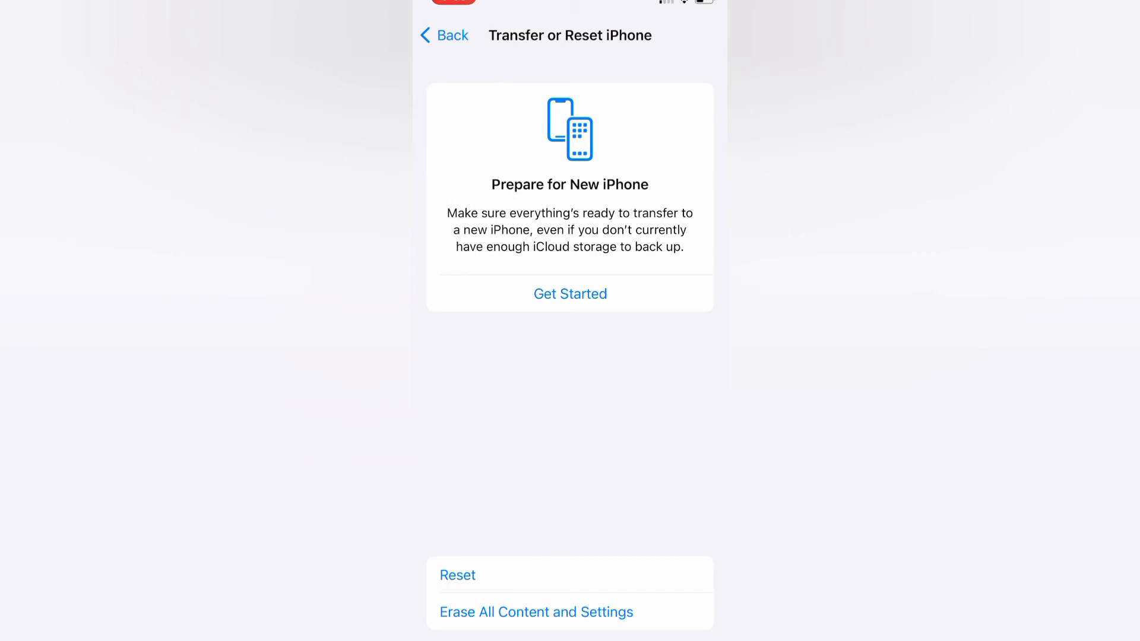
pyautogui.click(457, 576)
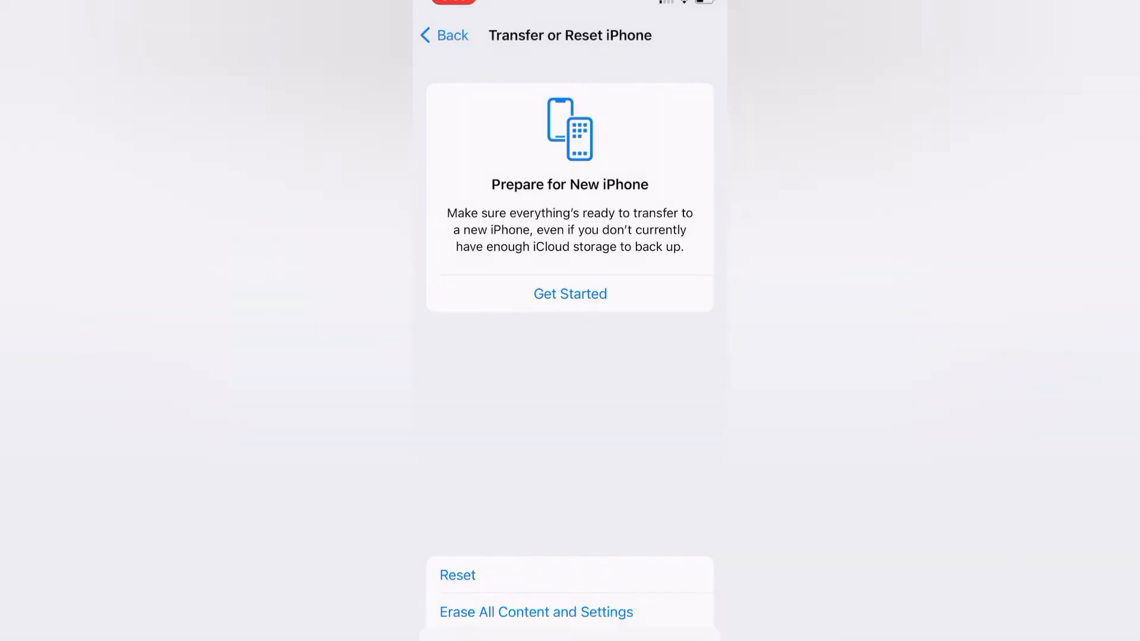
# Choose Reset, then Reset All Settings to reach the confirmation sheet
pyautogui.click(535, 612)
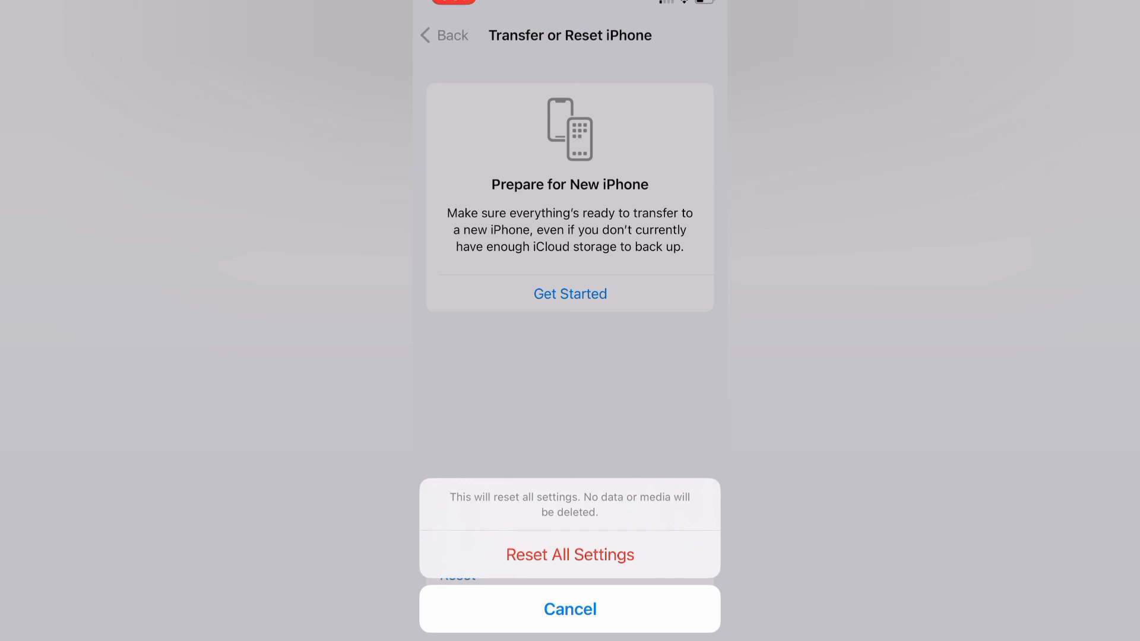
pyautogui.click(570, 609)
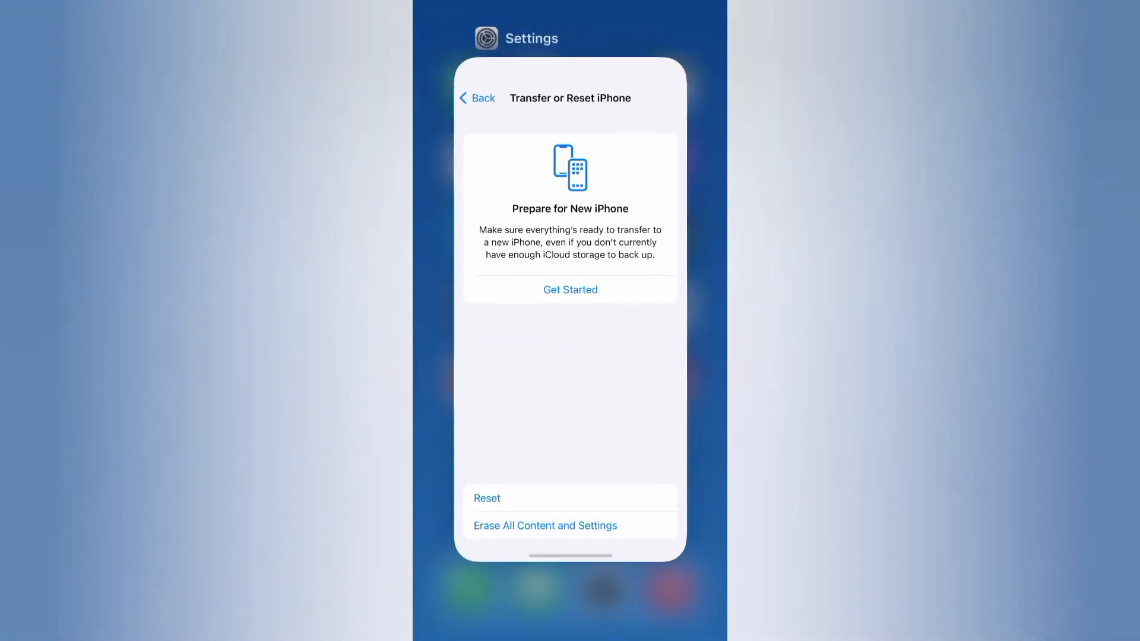